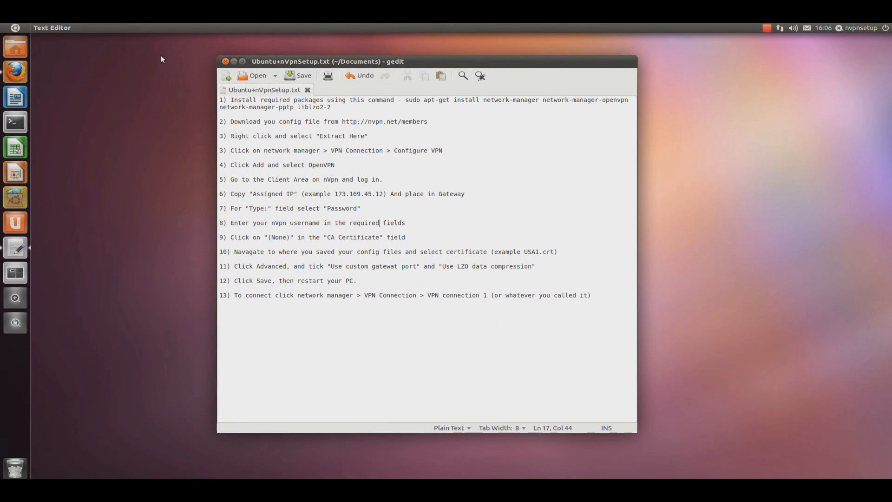
{"action": "mouse_move", "coordinate": [253, 47]}
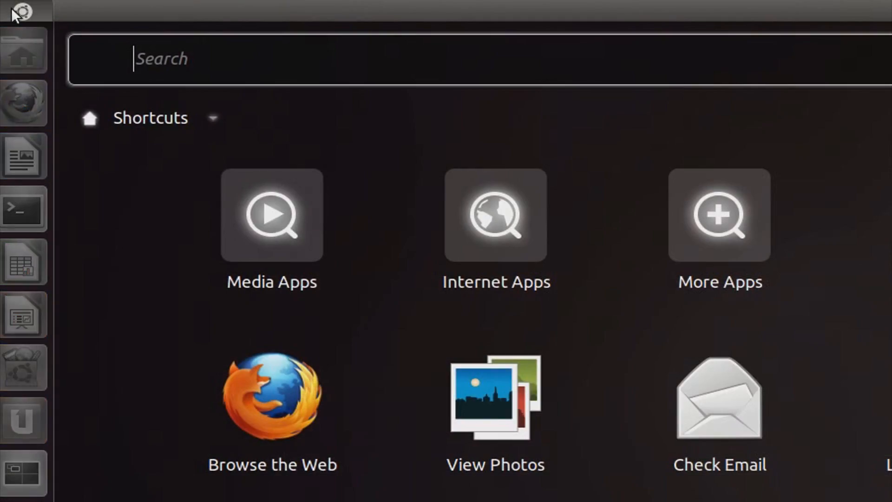
Search the Ubuntu dash for 'term' to find the Terminal application
{"action": "type", "text": "term"}
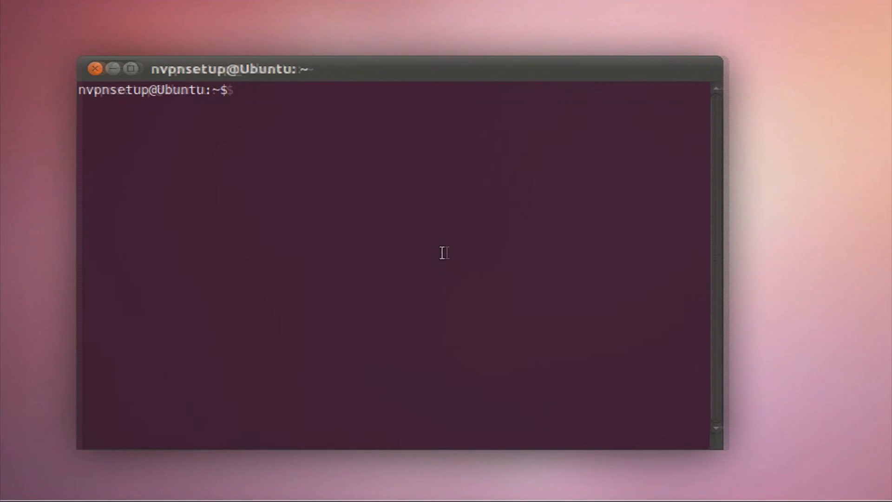
Enter 'sudo apt-get install network-manager network-manager-openvpn network-manager-pptp liblzo2-2' at the prompt
{"action": "type", "text": "sudo apt"}
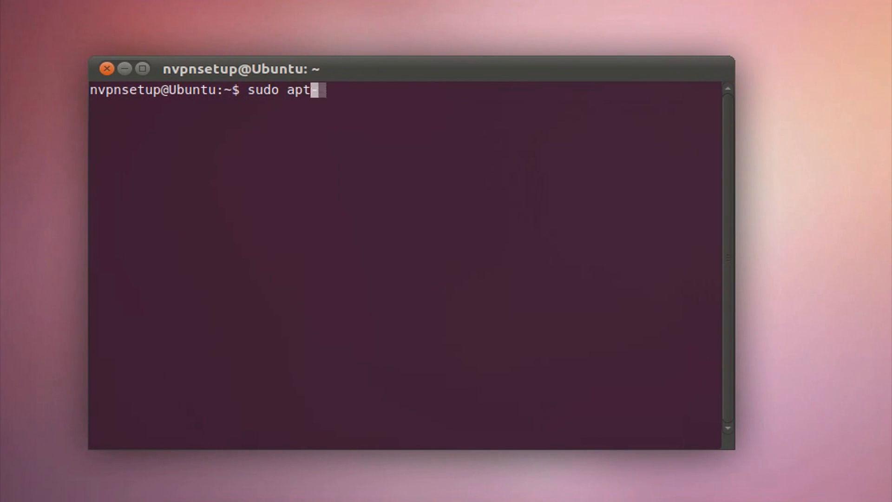
{"action": "type", "text": "-get install"}
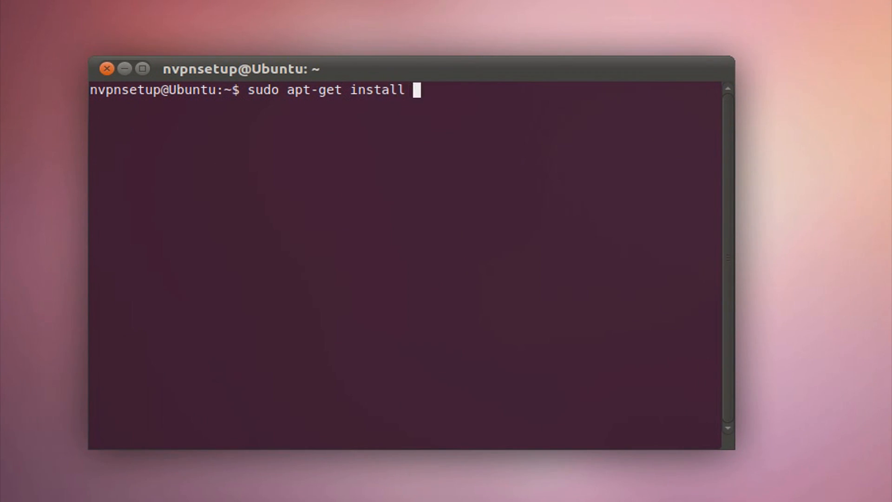
{"action": "type", "text": "network-manage"}
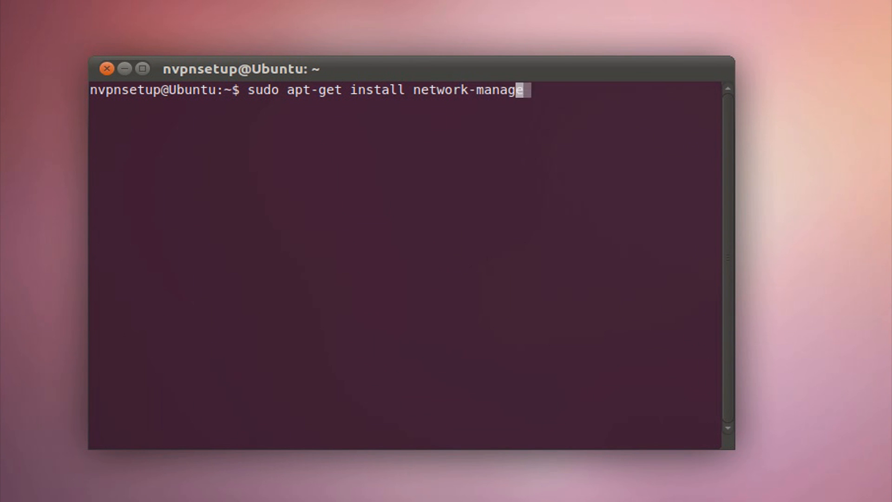
{"action": "type", "text": "r network-man"}
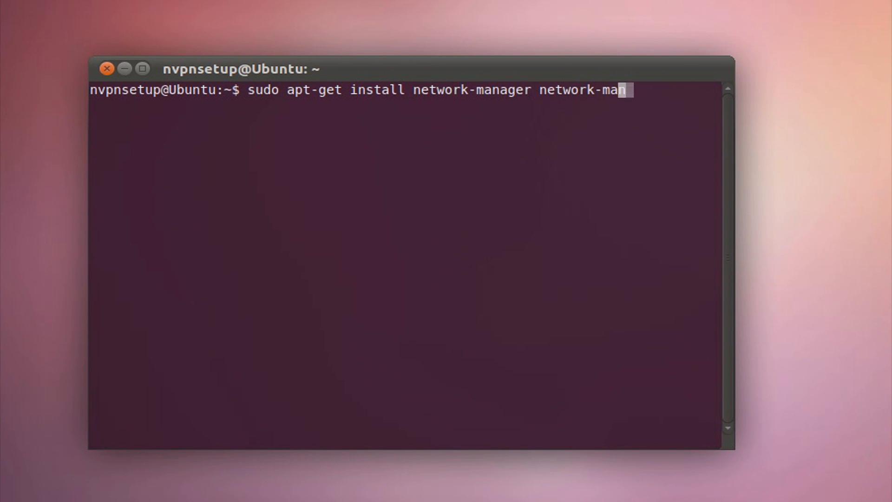
{"action": "type", "text": "nager-openvpn"}
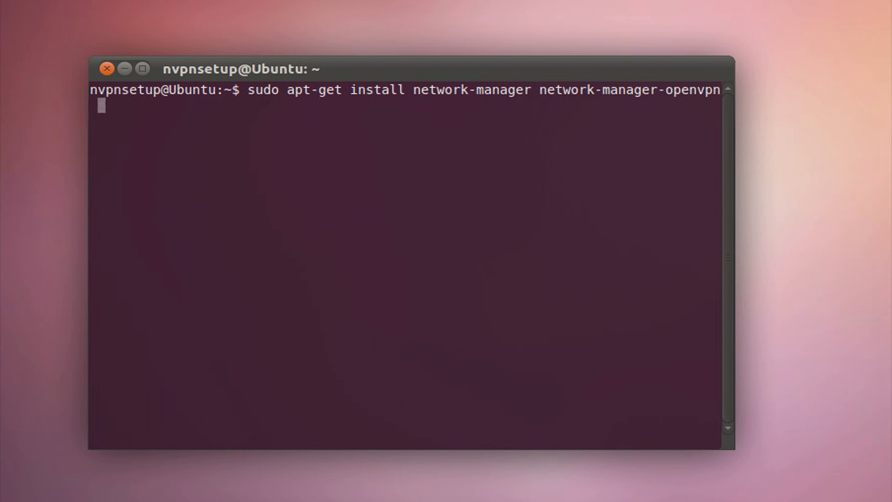
{"action": "type", "text": "network-man"}
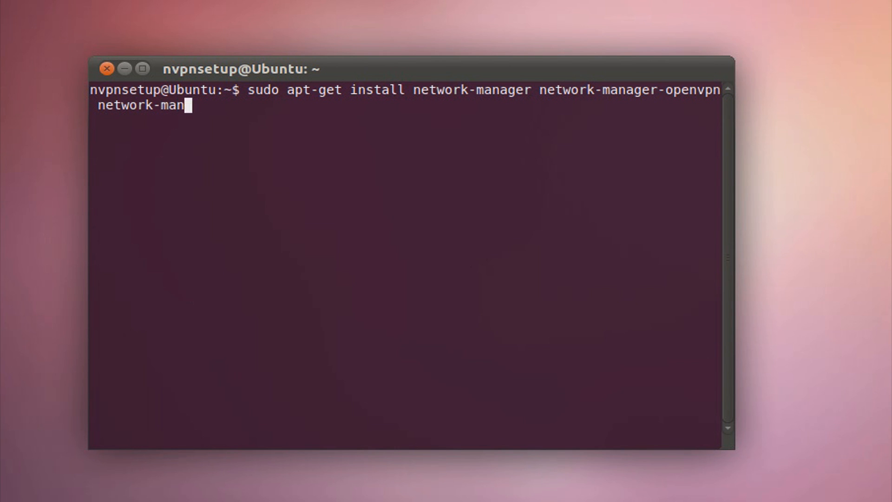
{"action": "type", "text": "ager-pptp li"}
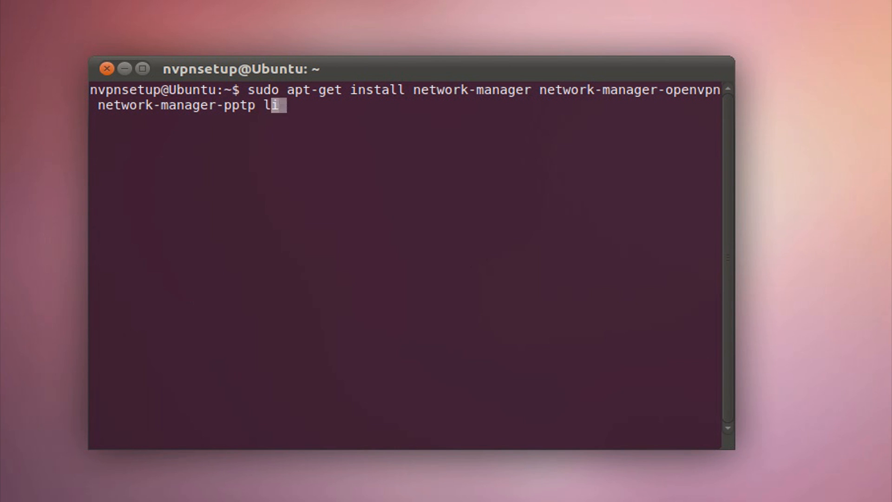
{"action": "type", "text": "blzo2-2"}
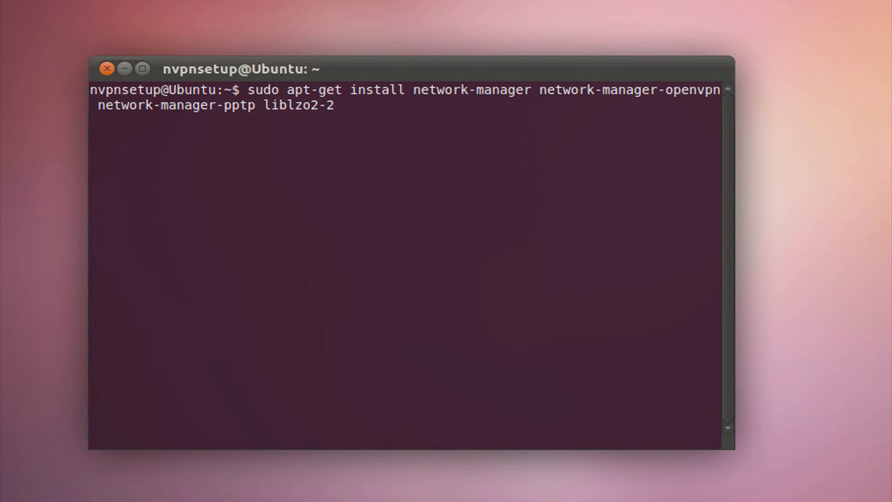
Run the install, confirm with 'y' and follow the packages downloading and setting up
{"action": "key", "text": "Return"}
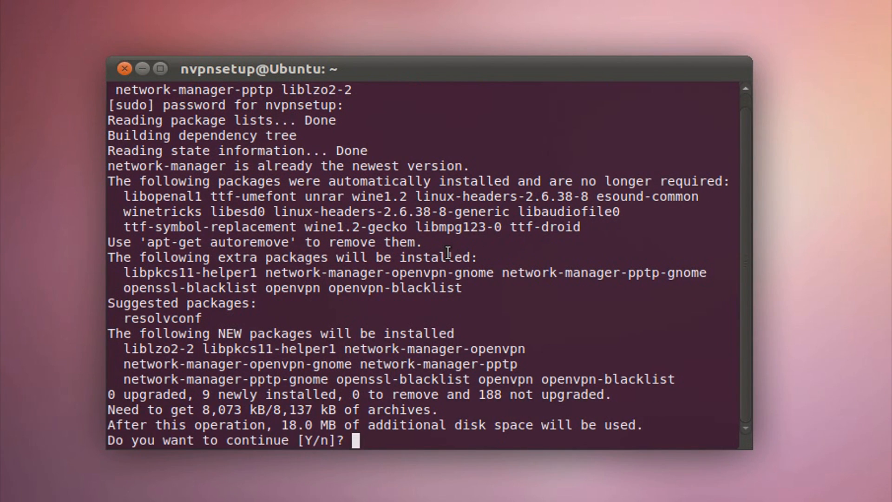
{"action": "type", "text": "y"}
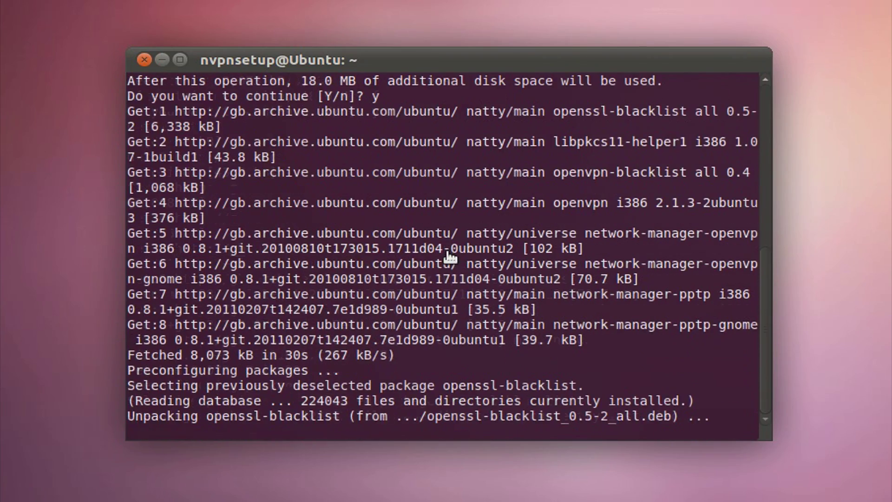
{"action": "scroll", "scroll_direction": "down", "scroll_amount": 3}
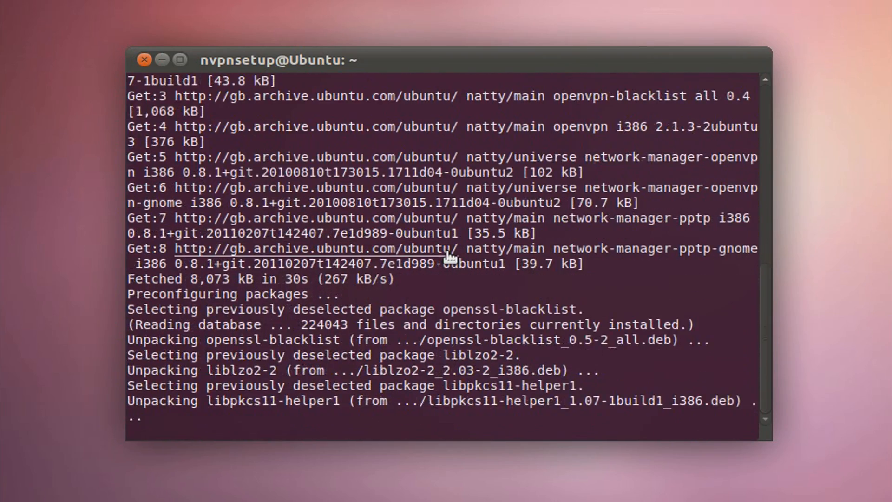
{"action": "scroll", "scroll_direction": "down", "scroll_amount": 3}
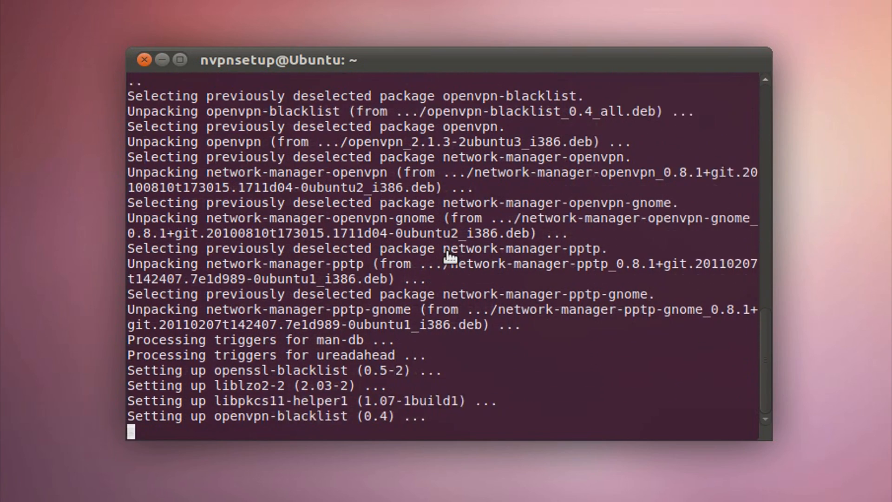
{"action": "scroll", "scroll_direction": "down", "scroll_amount": 3}
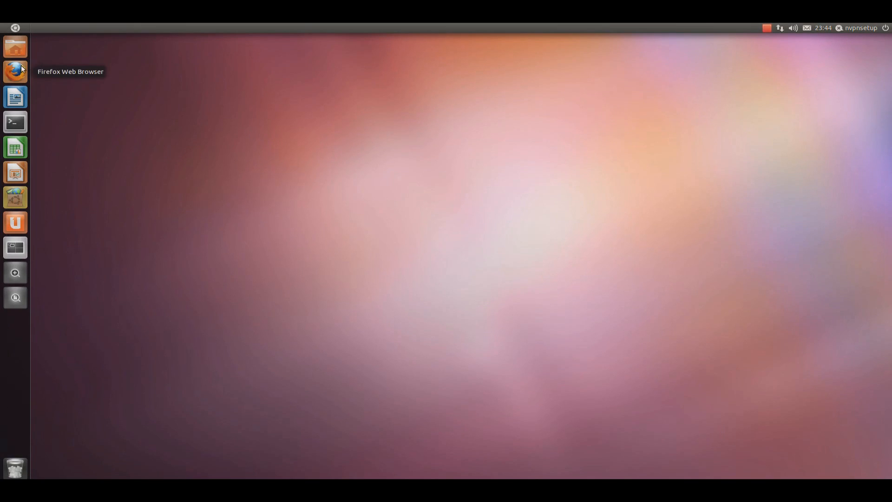
{"action": "mouse_move", "coordinate": [55, 81]}
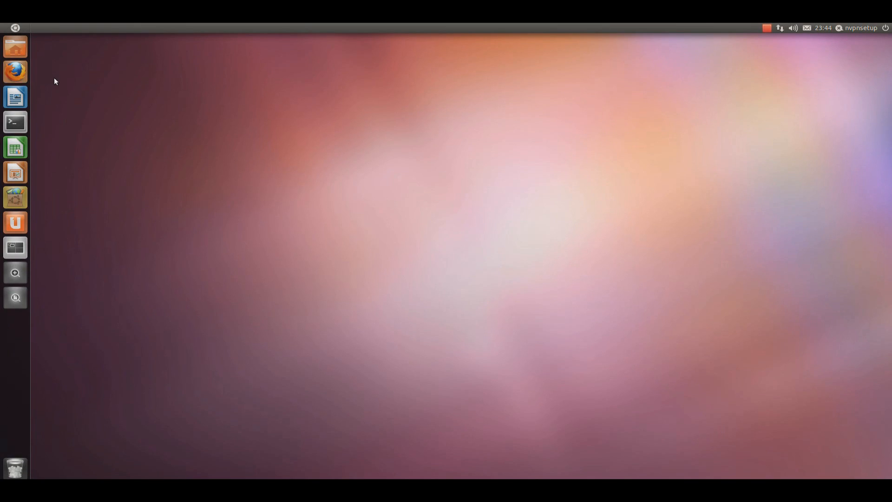
Go to nvpn.net in Firefox and reach the Client Area login page
{"action": "left_click", "coordinate": [15, 72]}
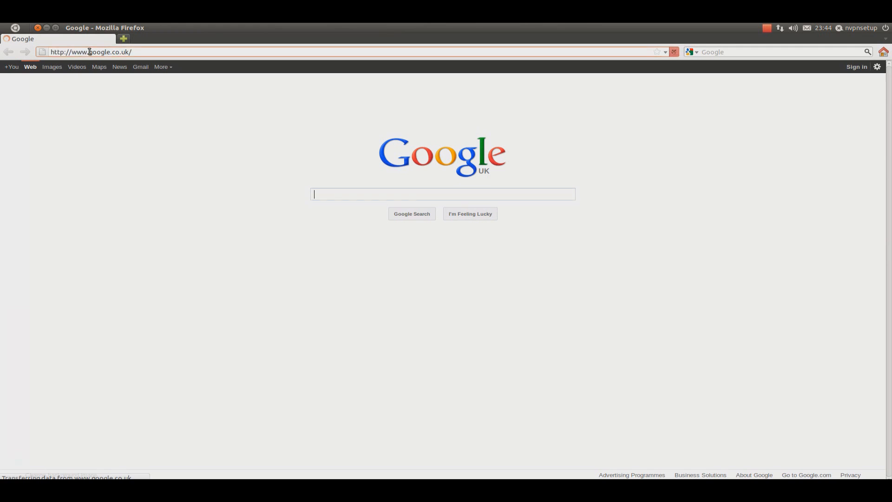
{"action": "type", "text": "nvpn.net"}
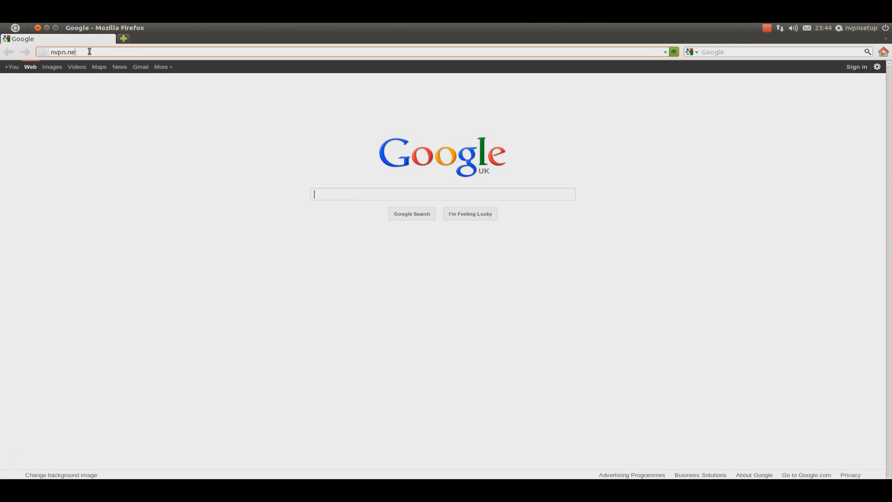
{"action": "key", "text": "Return"}
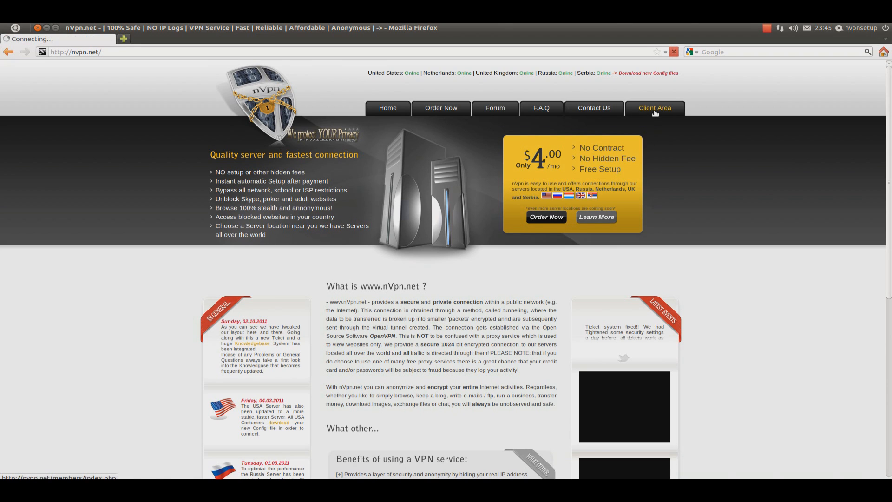
{"action": "left_click", "coordinate": [653, 108]}
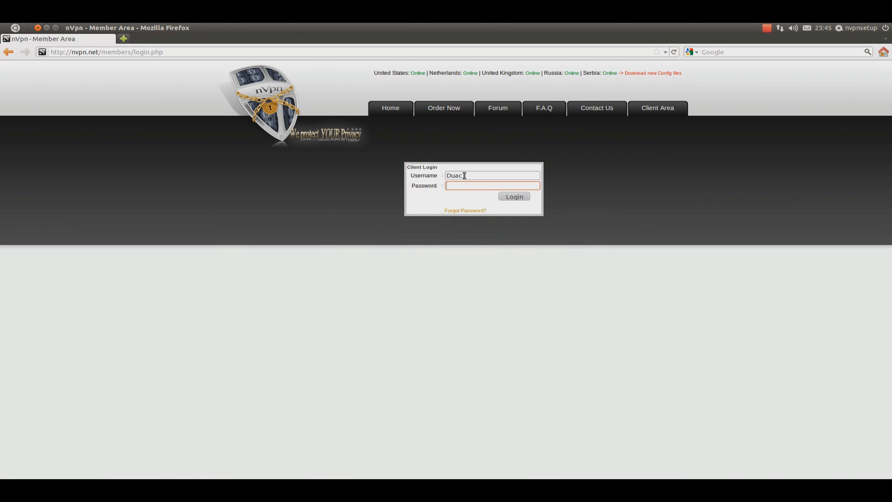
Log into the nVpn member area and download the config.zip archive
{"action": "left_click", "coordinate": [513, 196]}
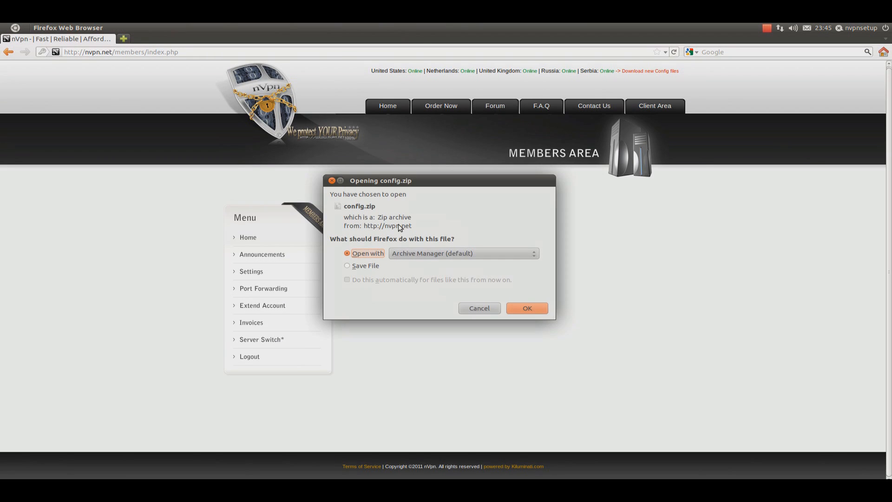
{"action": "left_click", "coordinate": [346, 264]}
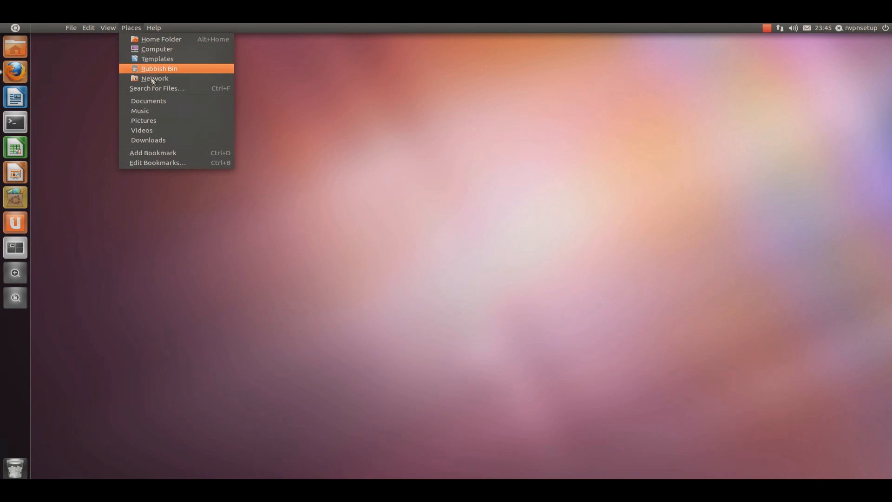
{"action": "mouse_move", "coordinate": [161, 140]}
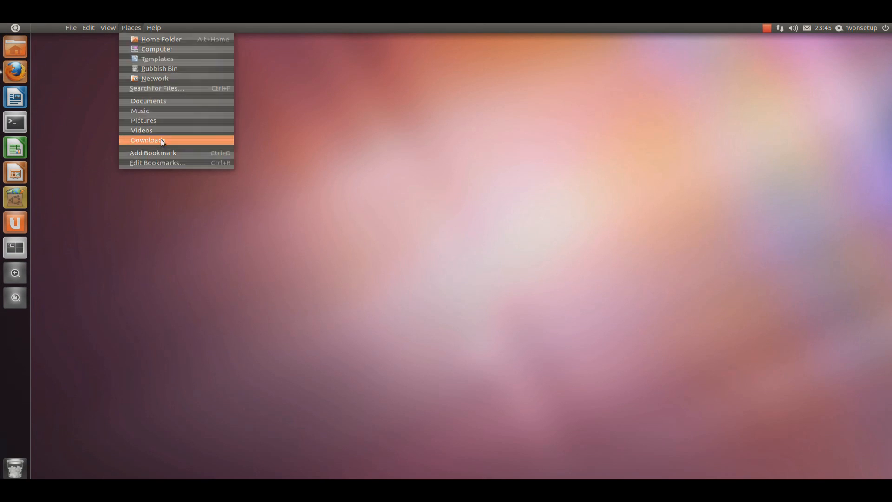
Extract config.zip in Downloads and view the resulting config folder
{"action": "left_click", "coordinate": [147, 140]}
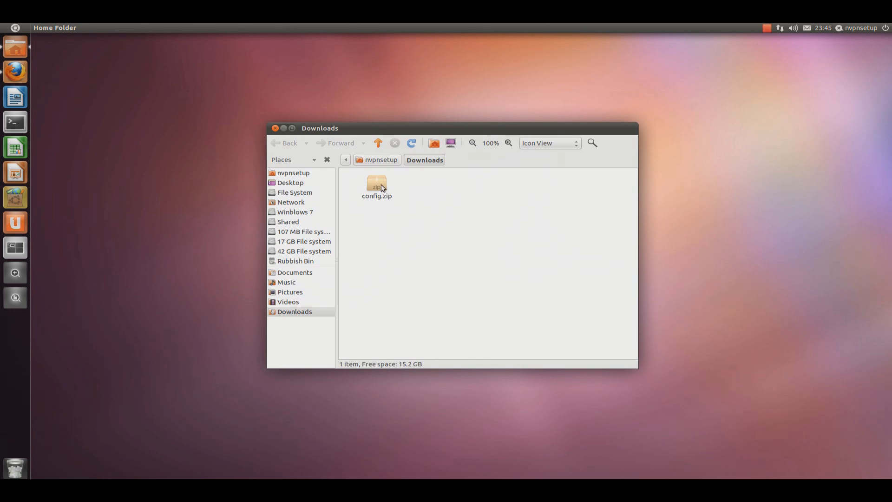
{"action": "right_click", "coordinate": [376, 185]}
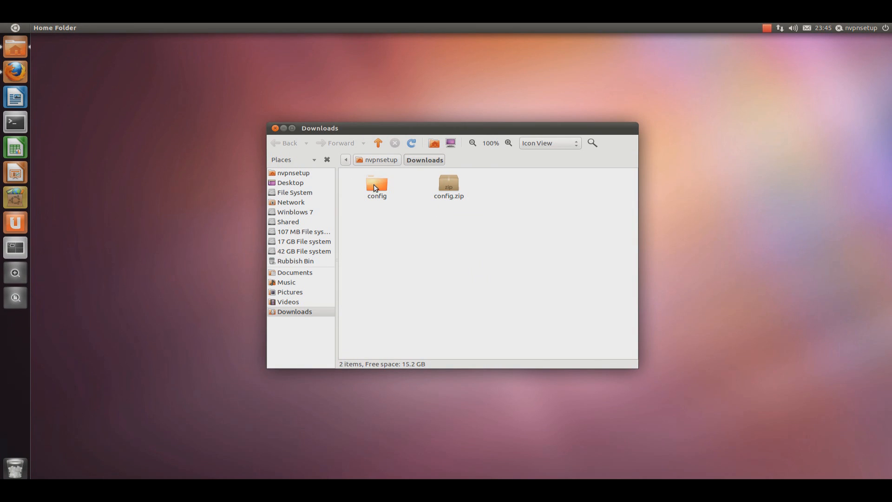
{"action": "left_click", "coordinate": [275, 128]}
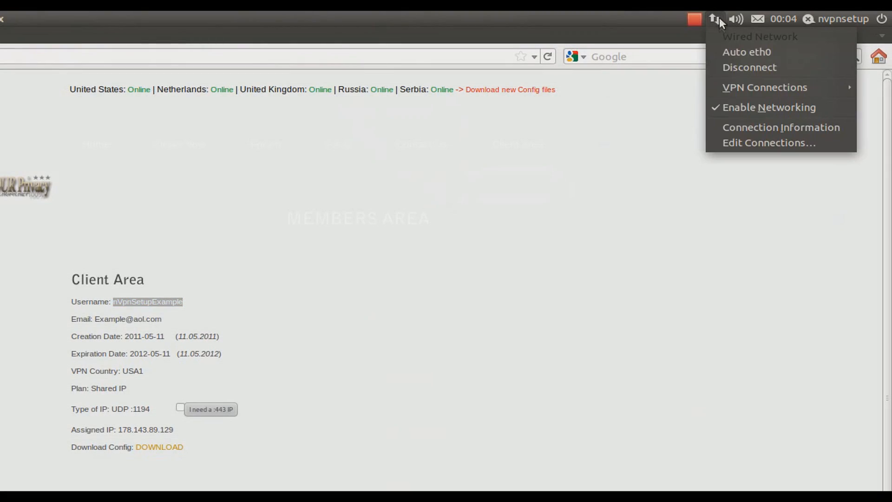
Add a new VPN connection of type OpenVPN from Edit Connections
{"action": "left_click", "coordinate": [769, 143]}
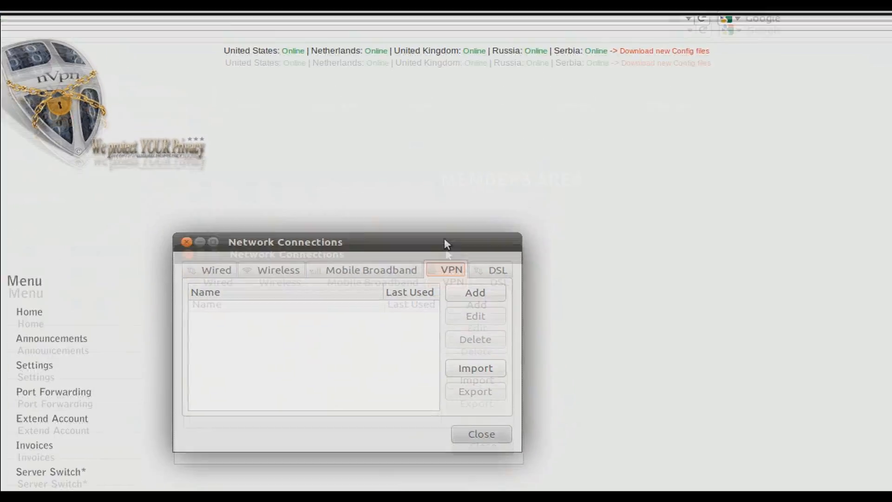
{"action": "left_click", "coordinate": [475, 291]}
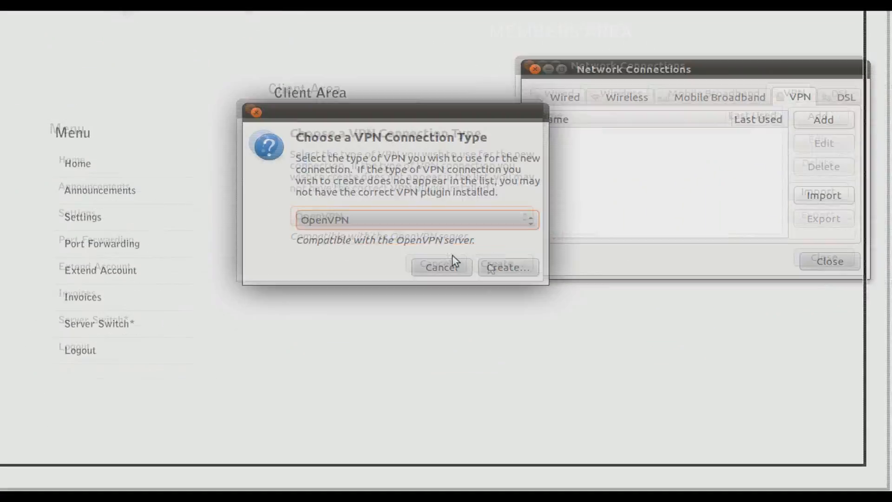
{"action": "left_click", "coordinate": [508, 267]}
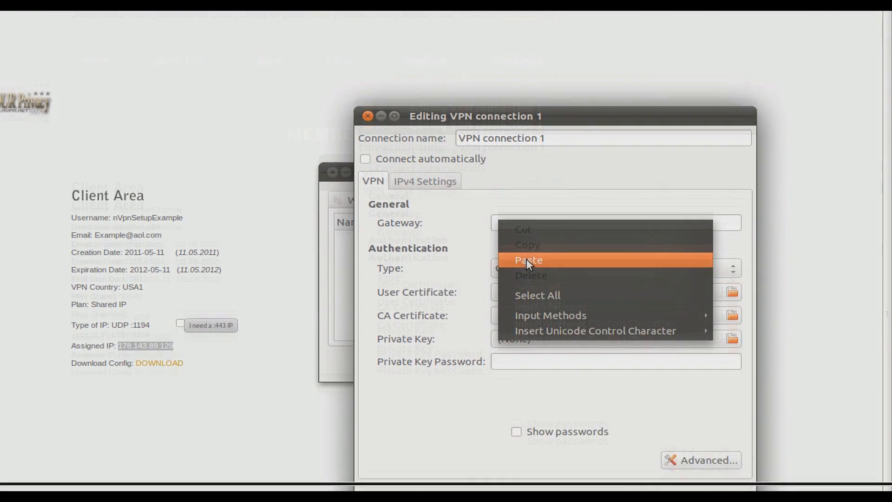
{"action": "left_click", "coordinate": [528, 260]}
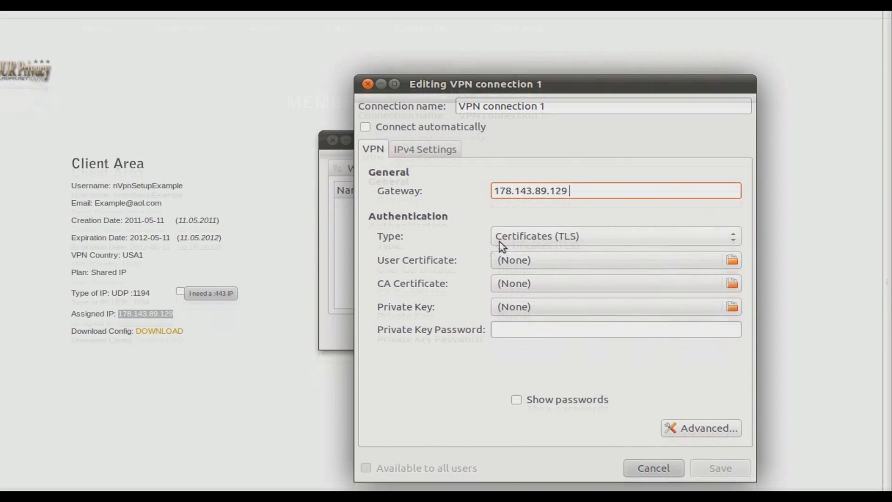
{"action": "left_click", "coordinate": [614, 236]}
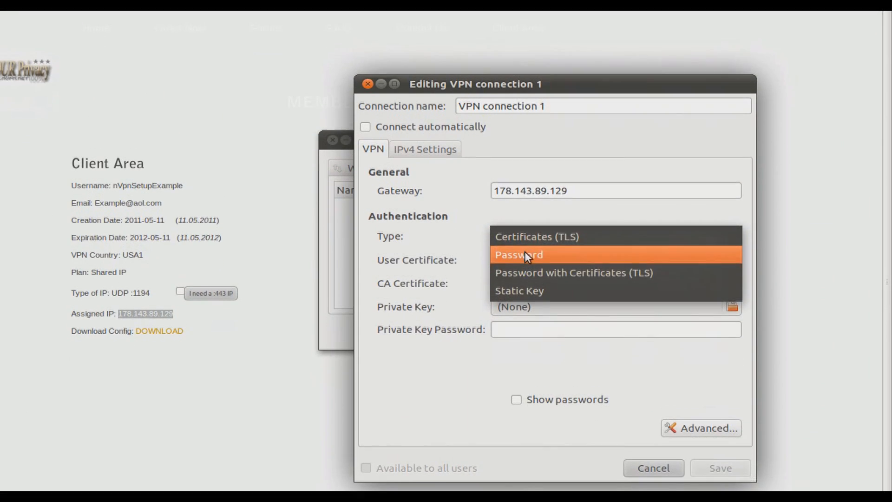
{"action": "left_click", "coordinate": [518, 254]}
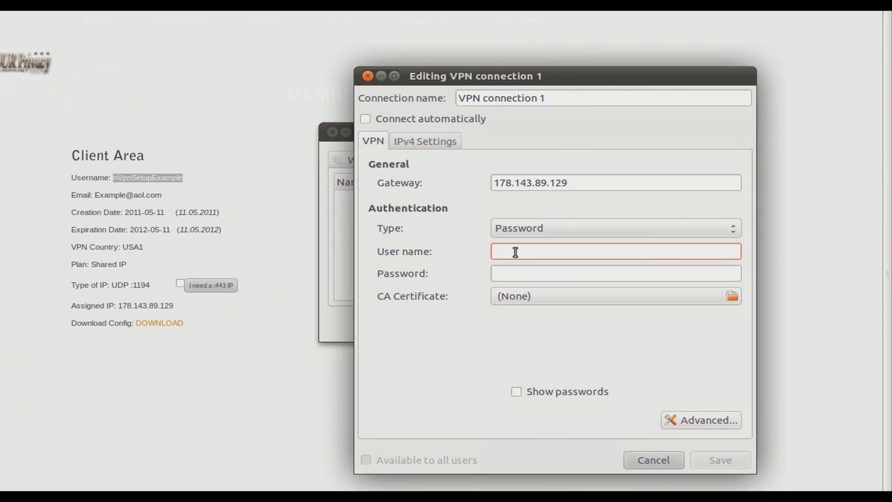
{"action": "left_click", "coordinate": [515, 392]}
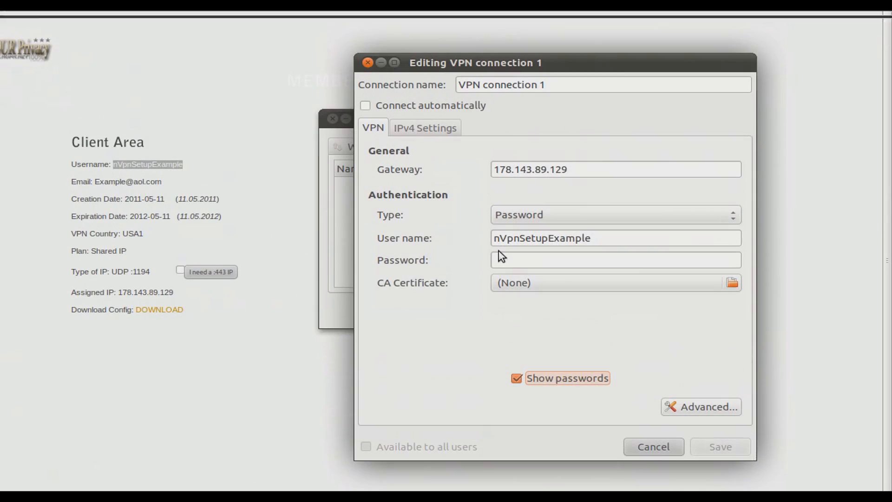
{"action": "type", "text": "Your"}
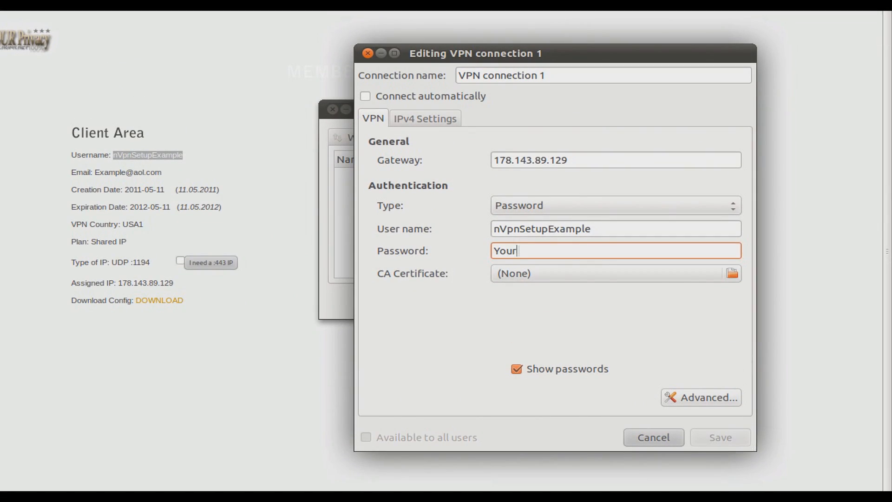
{"action": "type", "text": "Password Here"}
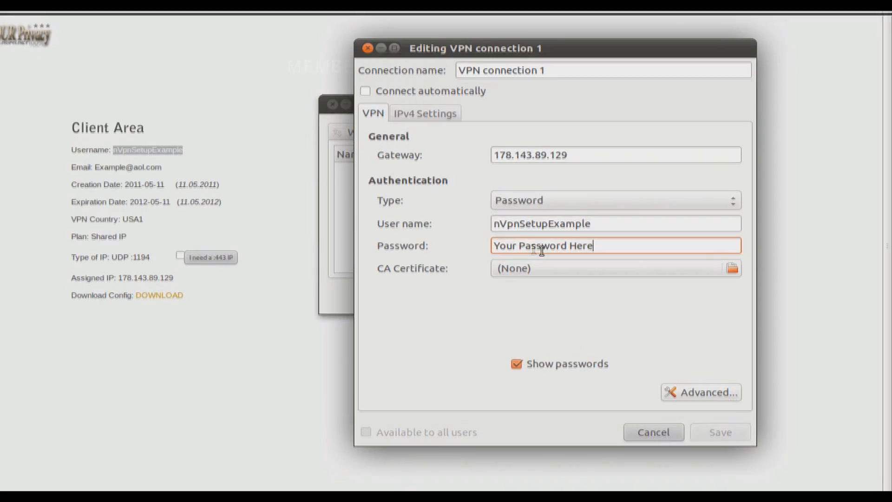
Select USA1.crt as the CA certificate
{"action": "left_click", "coordinate": [732, 267]}
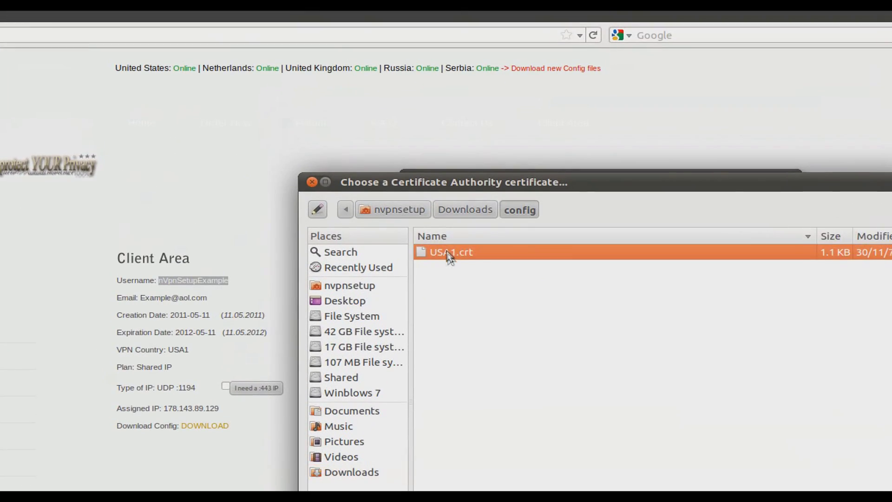
{"action": "double_click", "coordinate": [450, 251]}
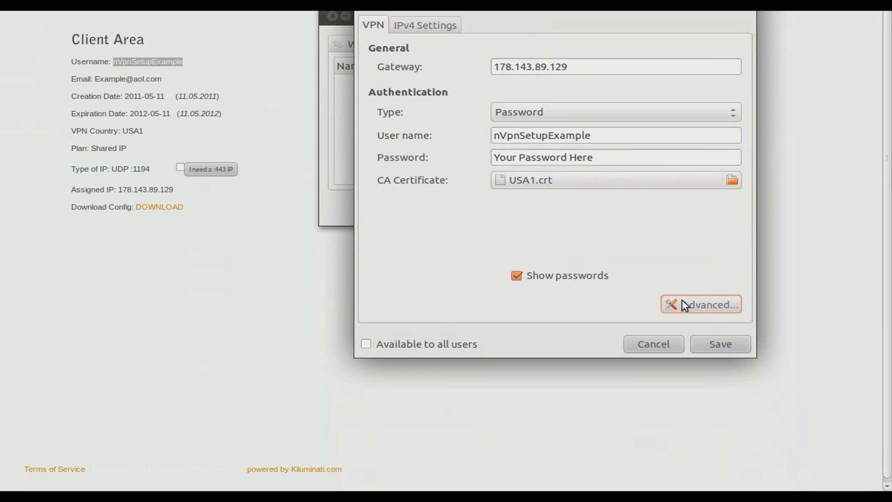
Enable custom gateway port 1194 and LZO compression in Advanced, then save the connection
{"action": "left_click", "coordinate": [700, 305]}
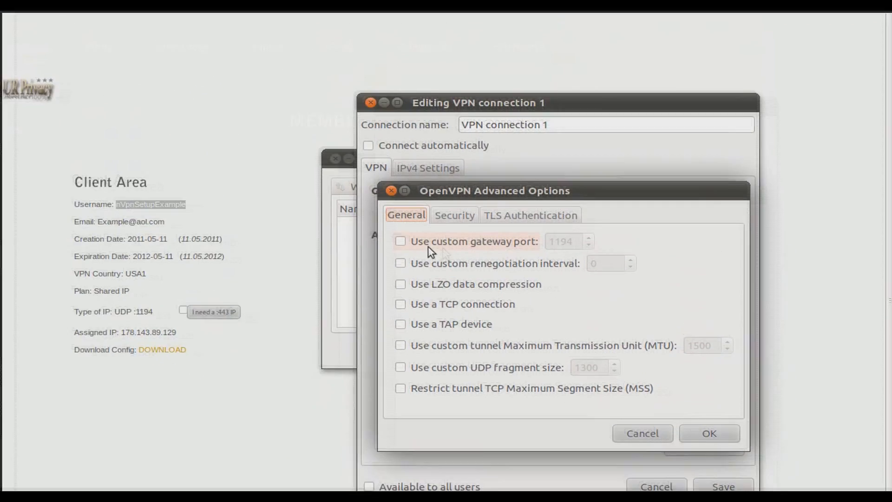
{"action": "left_click", "coordinate": [401, 241]}
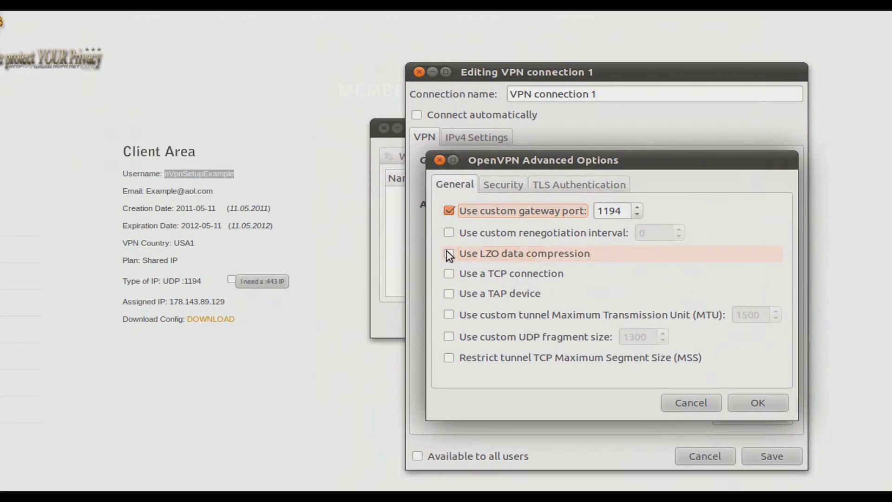
{"action": "left_click", "coordinate": [449, 253]}
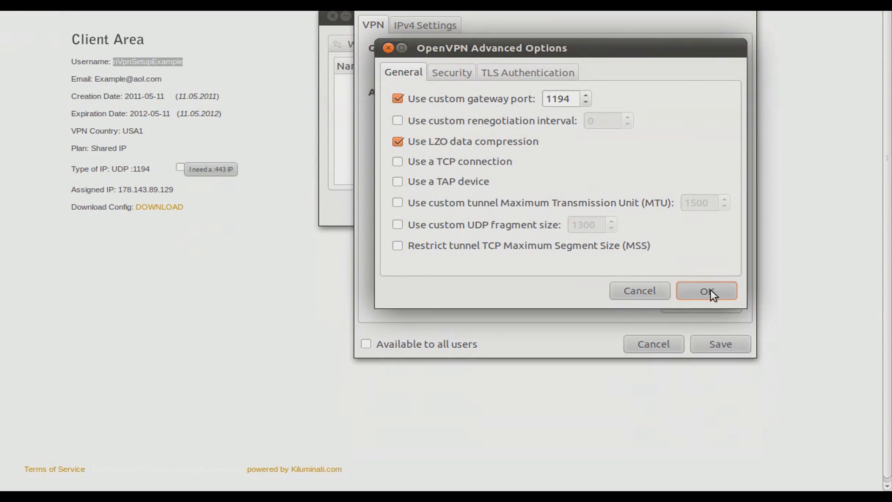
{"action": "left_click", "coordinate": [706, 291]}
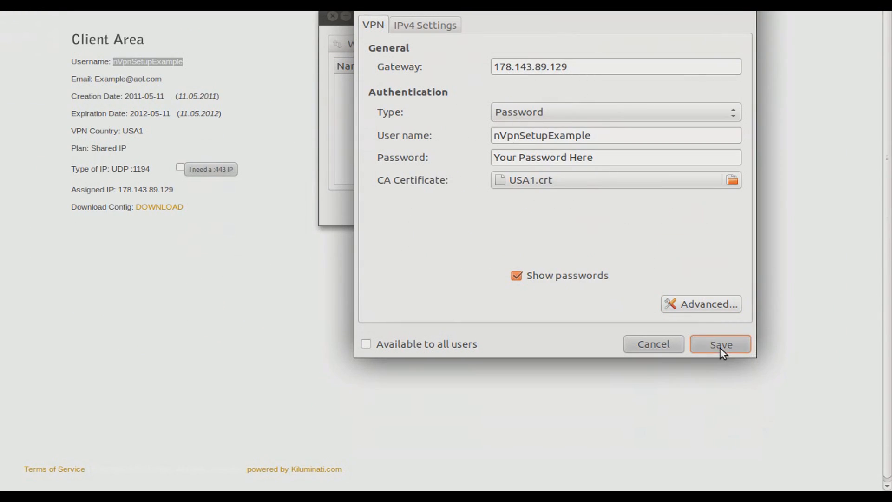
{"action": "left_click", "coordinate": [721, 344]}
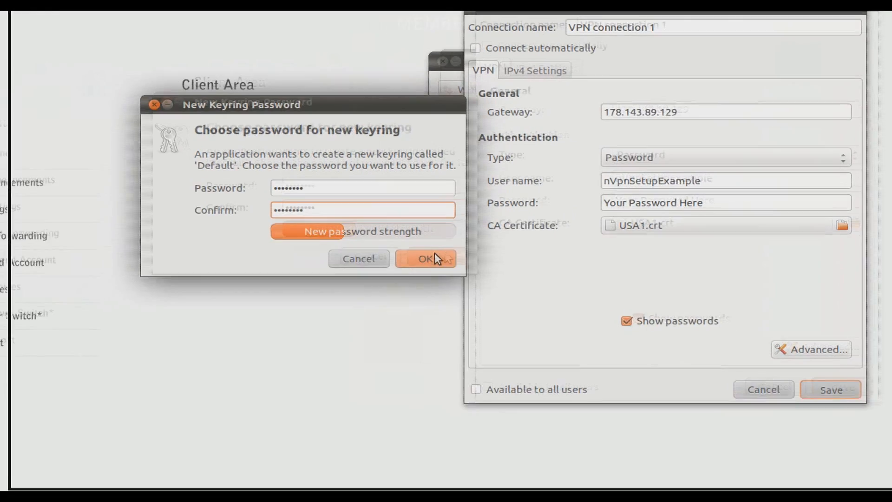
Confirm the keyring password, close the list and connect to VPN connection 1 from the network menu
{"action": "left_click", "coordinate": [424, 258]}
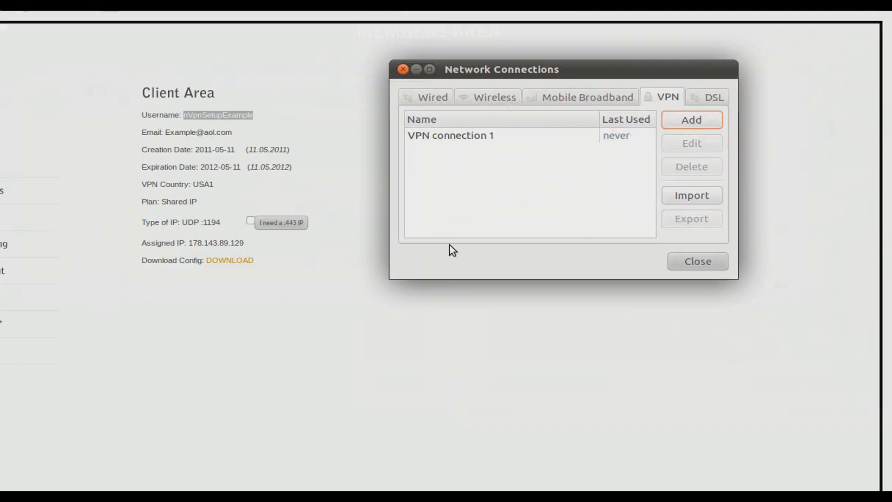
{"action": "left_click", "coordinate": [451, 136]}
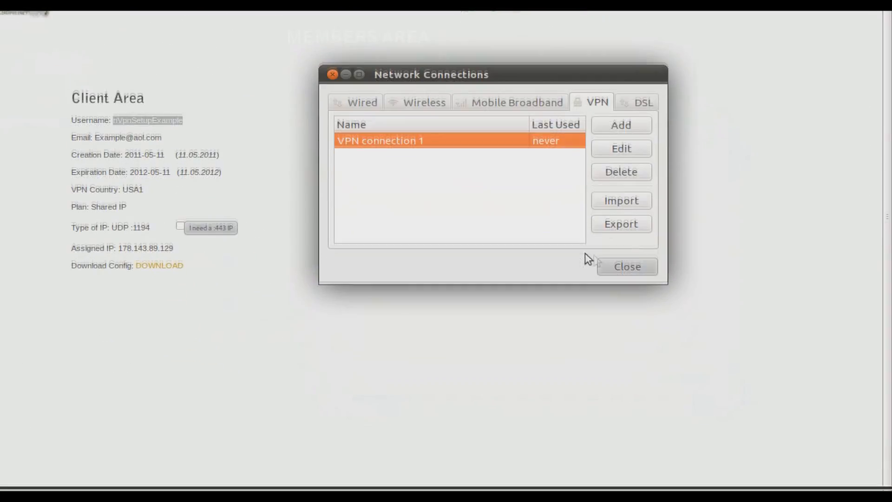
{"action": "left_click", "coordinate": [579, 11]}
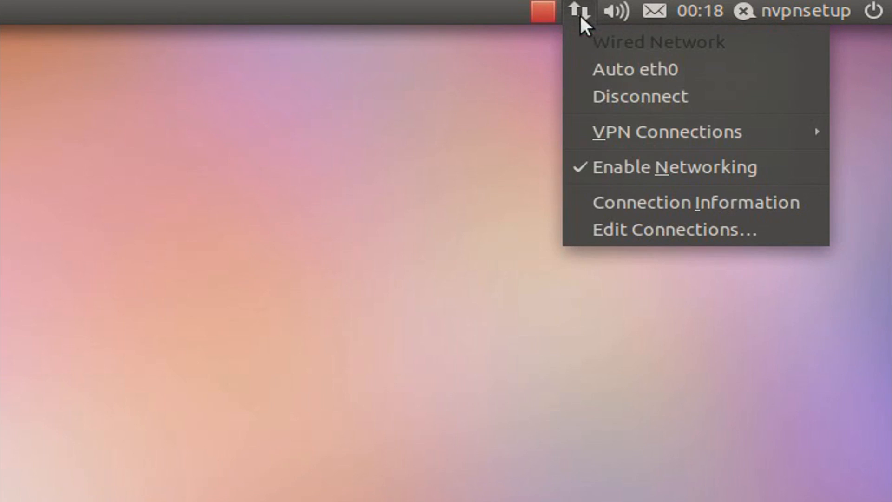
{"action": "mouse_move", "coordinate": [668, 131]}
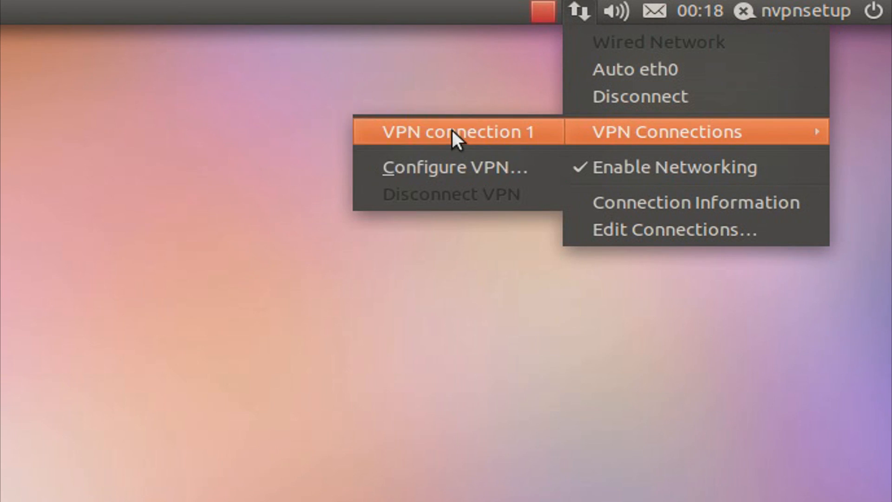
{"action": "left_click", "coordinate": [457, 131]}
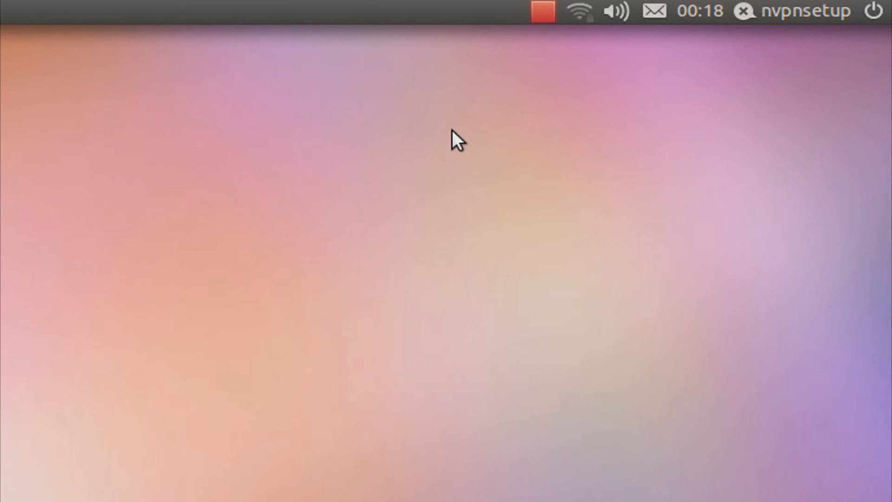
{"action": "mouse_move", "coordinate": [540, 109]}
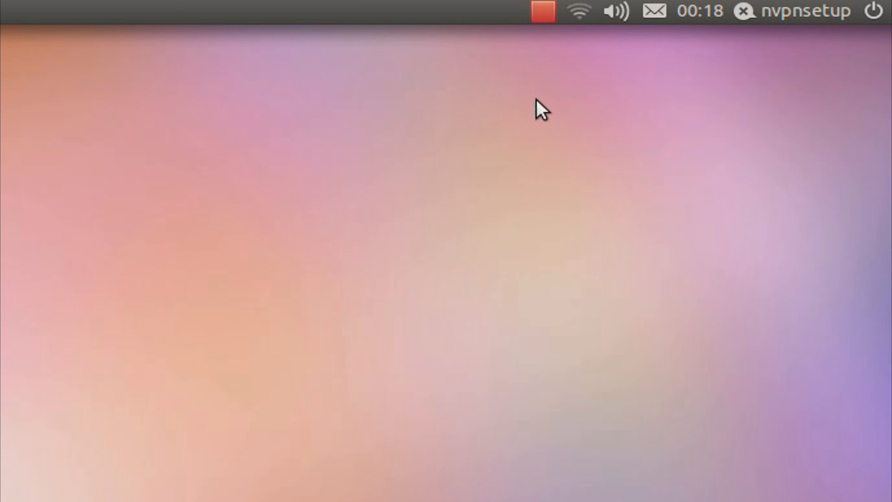